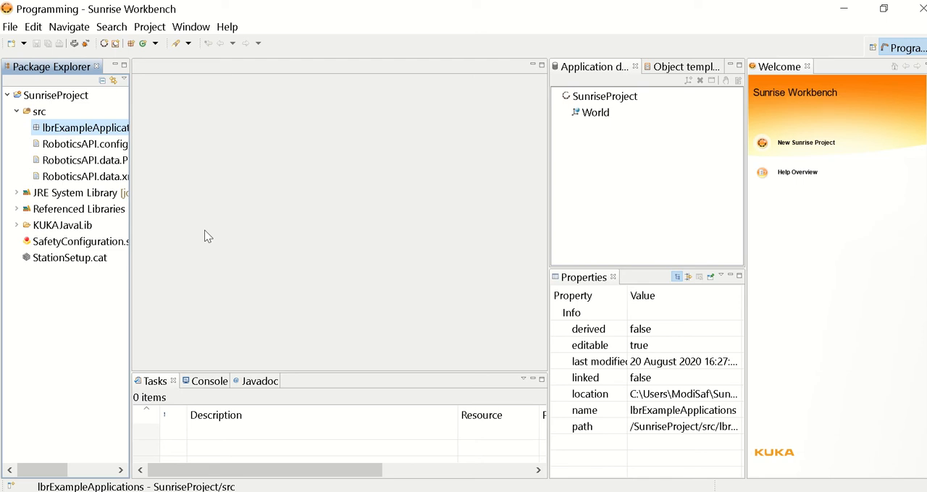
mouse_move(177, 6)
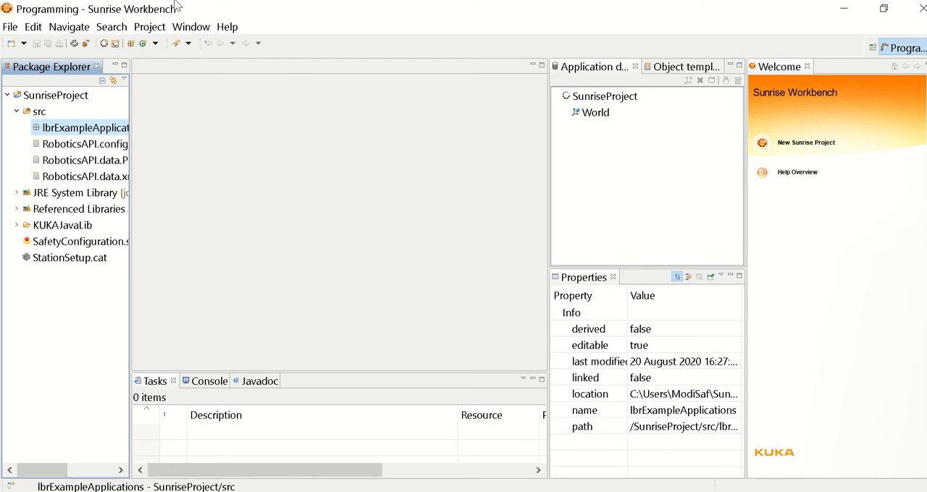
mouse_move(302, 204)
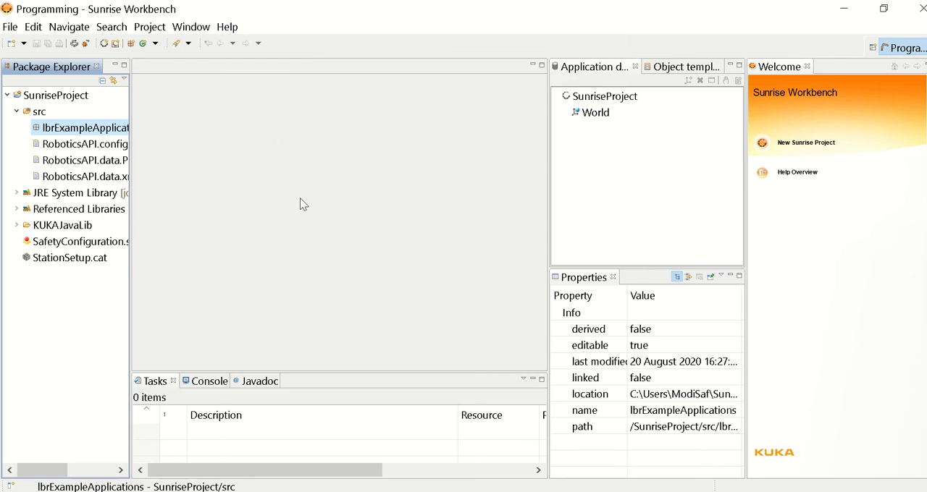
mouse_move(111, 27)
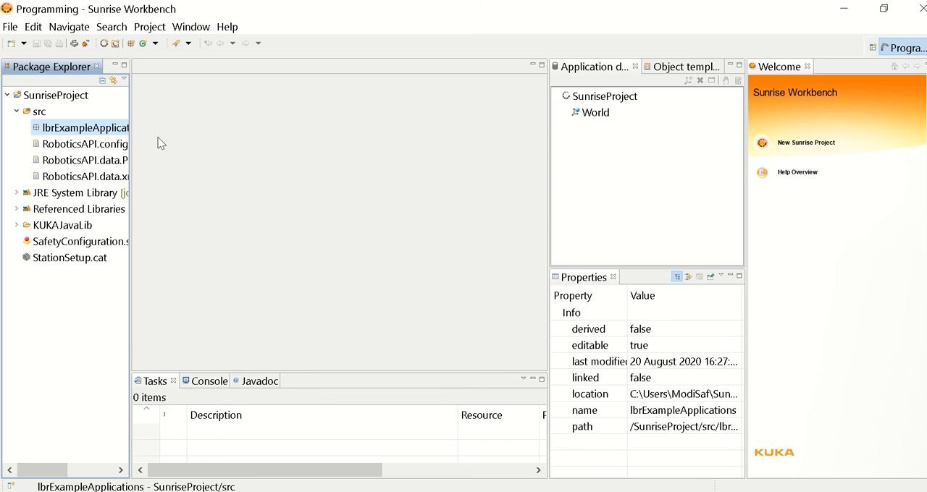
mouse_move(131, 152)
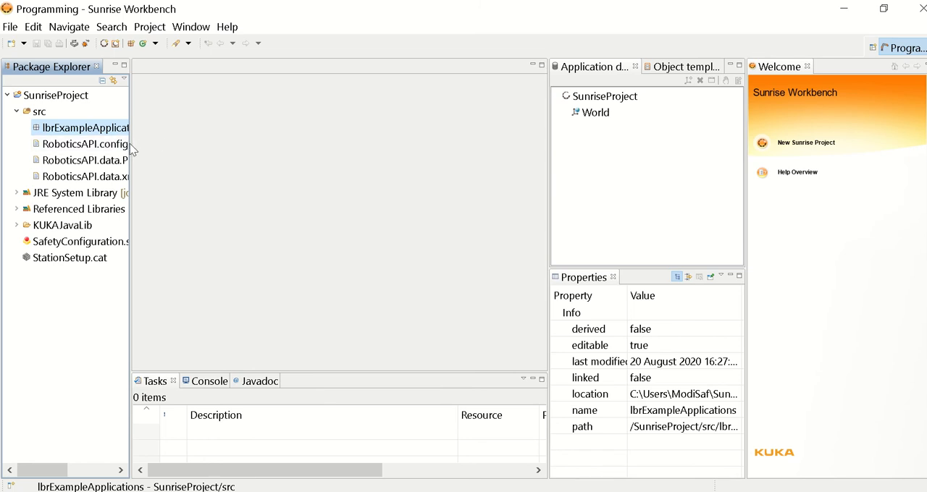
mouse_move(131, 146)
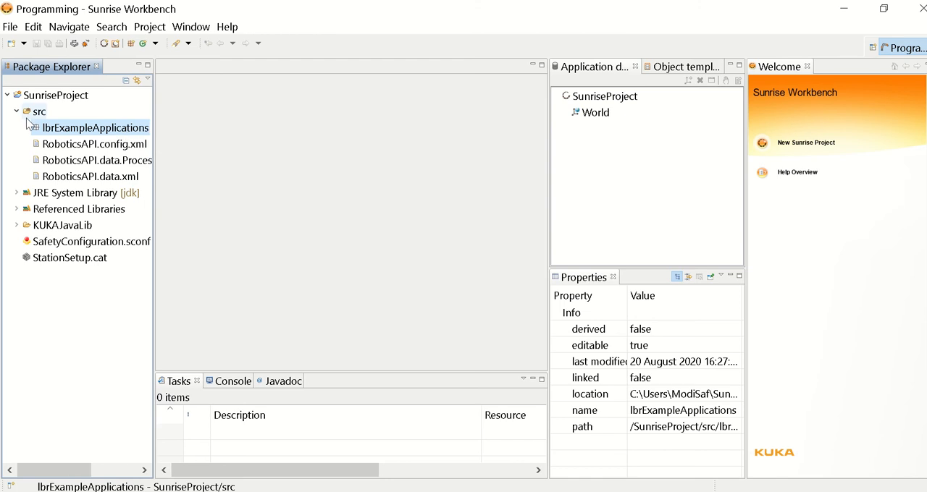
Show the RoboDKiiwaInterface repository's clone and download options to get the ZIP archive.
right_click(37, 112)
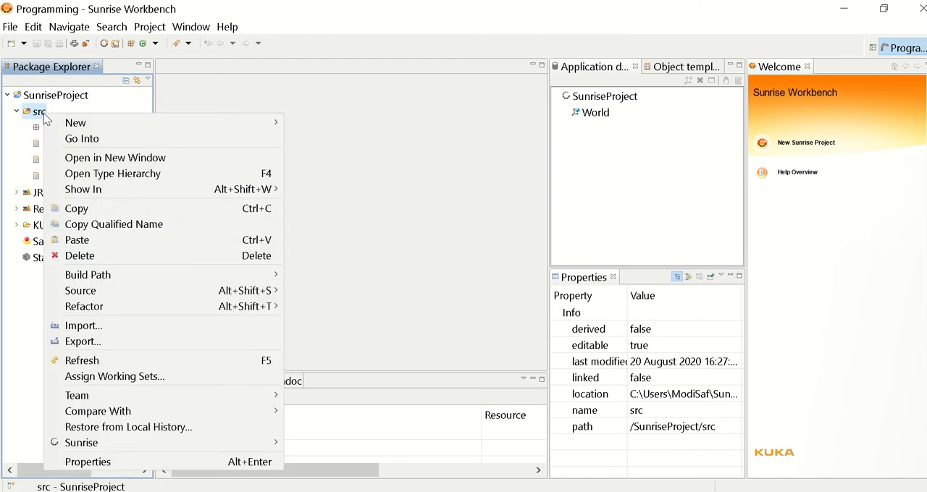
mouse_move(75, 123)
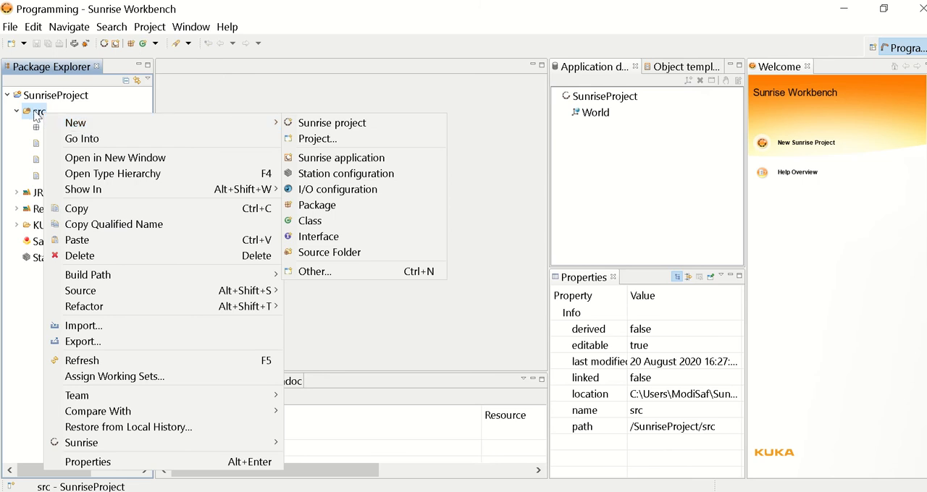
mouse_move(76, 122)
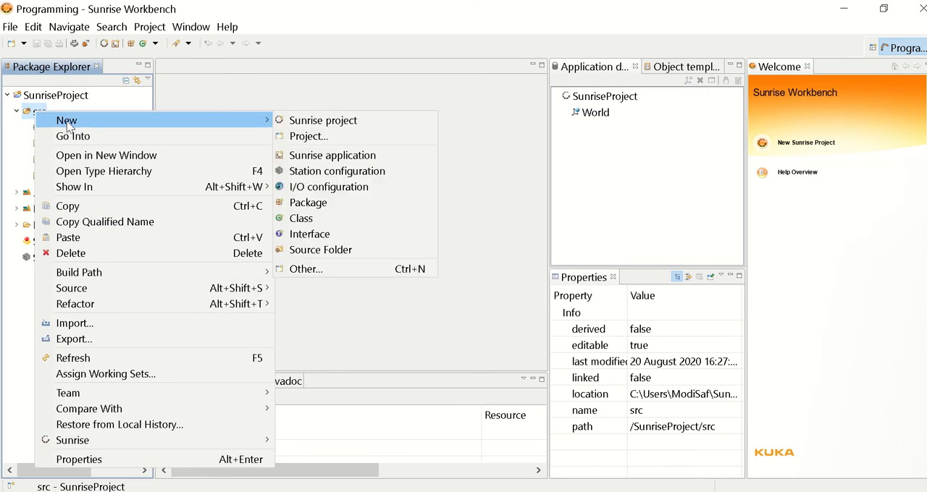
mouse_move(347, 171)
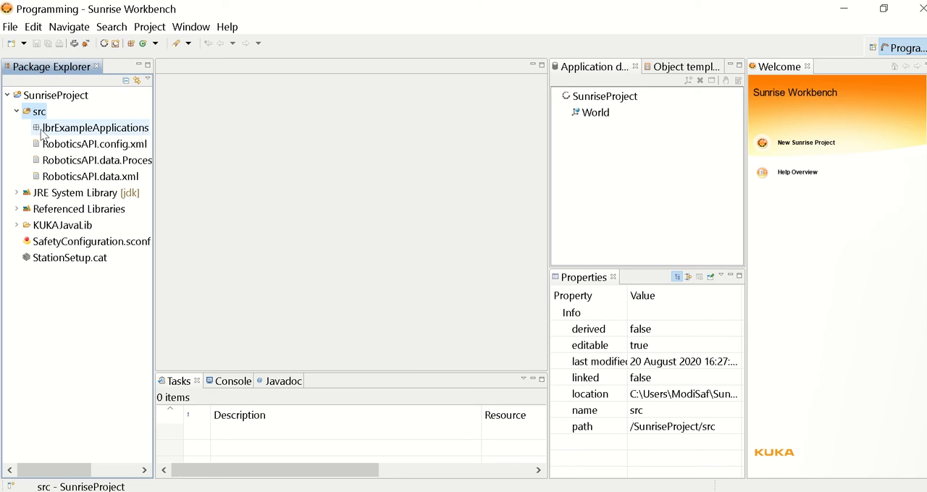
mouse_move(370, 238)
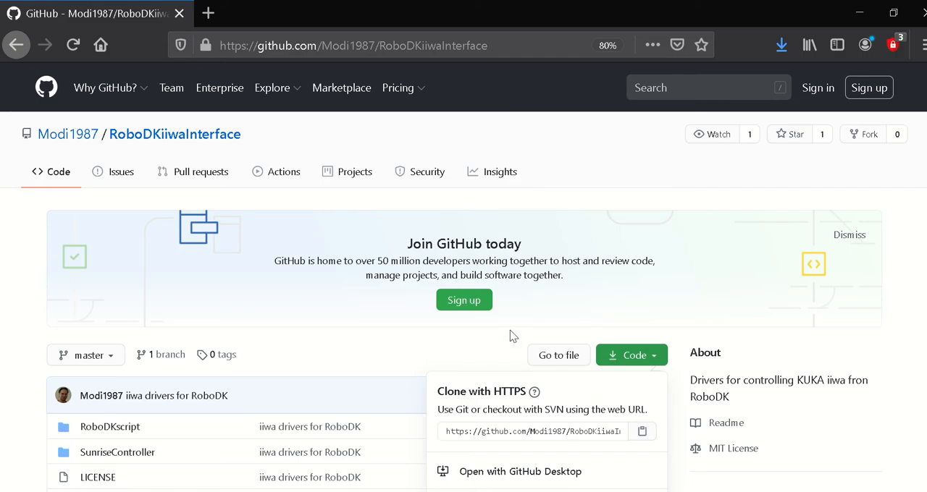
mouse_move(460, 271)
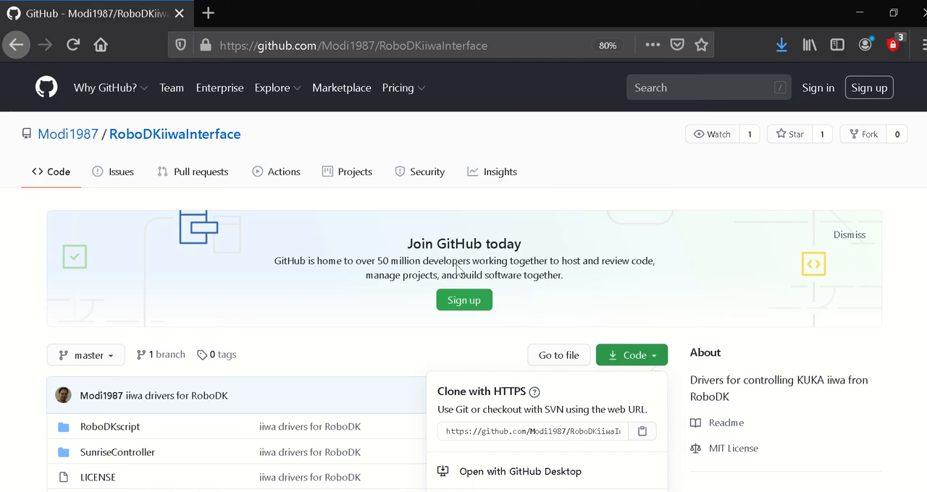
click(353, 45)
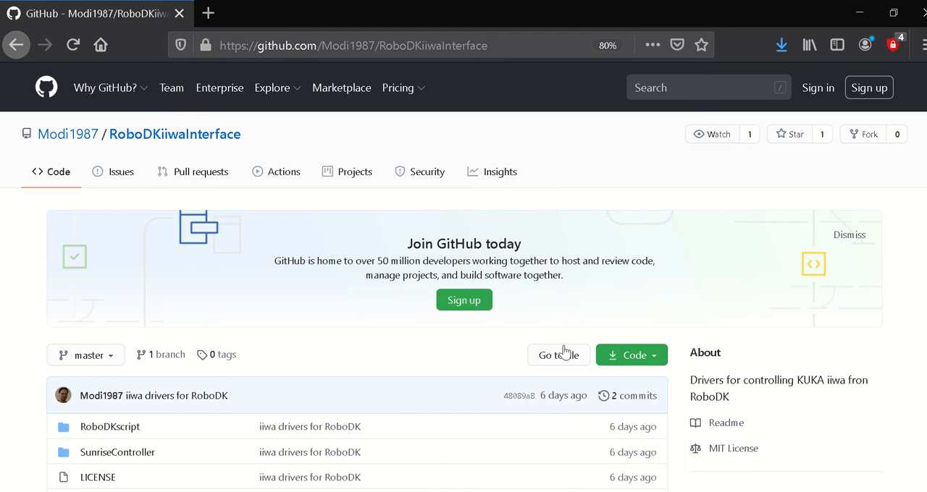
click(626, 355)
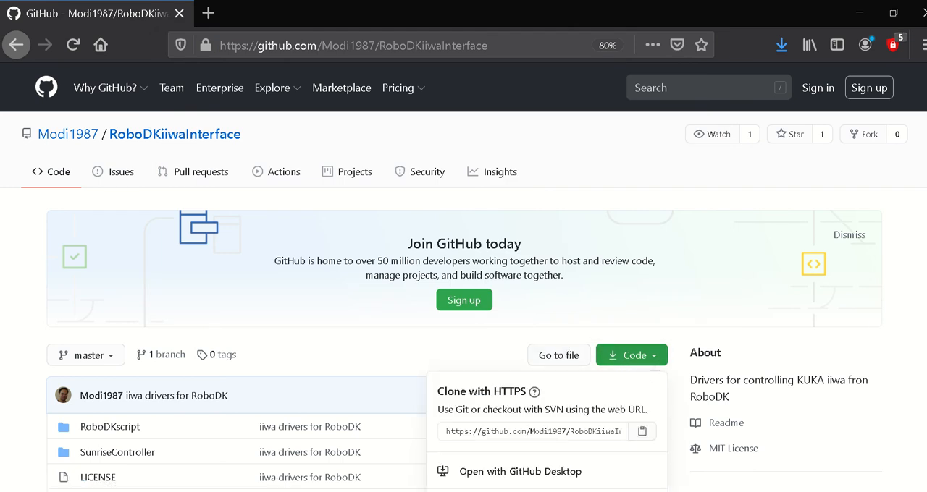
scroll(down, 3)
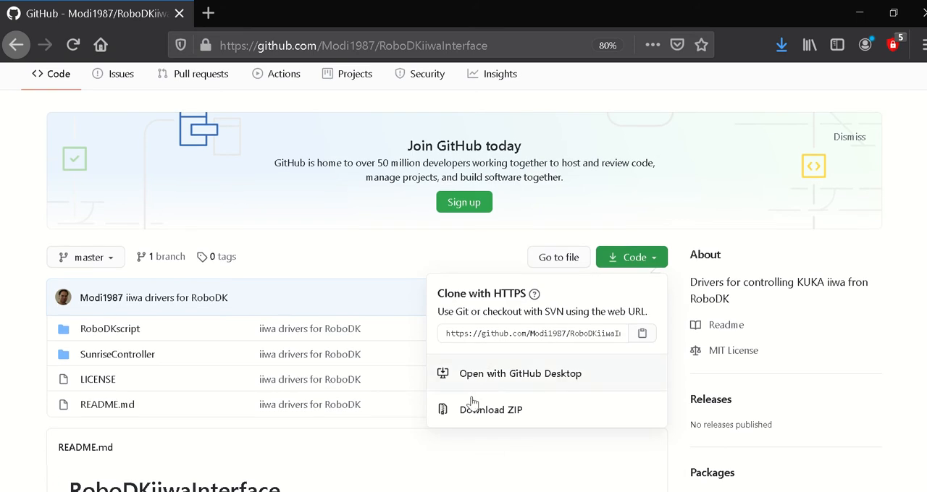
mouse_move(469, 422)
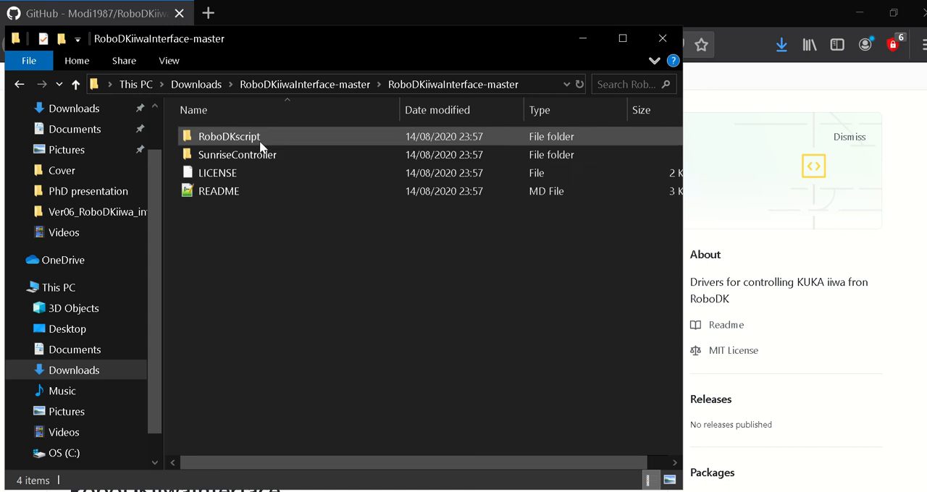
mouse_move(238, 154)
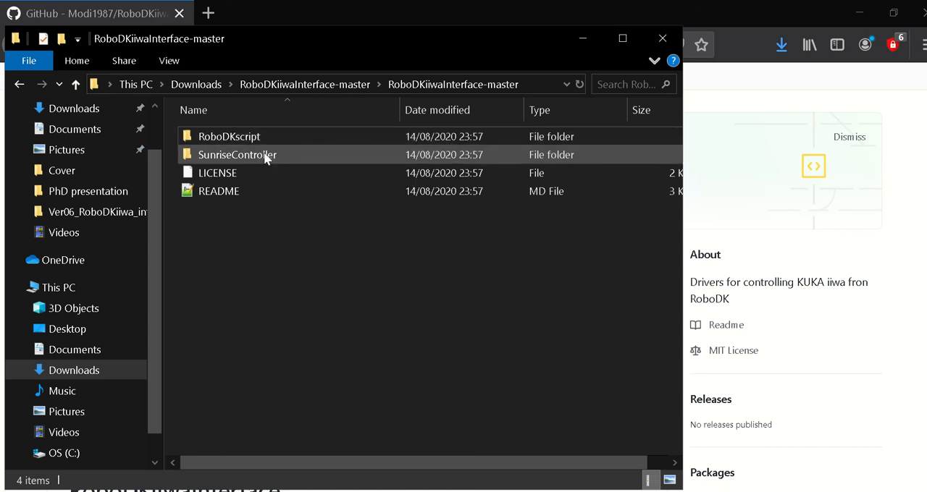
Select RoboDKiiwaInterface.java inside RoboDKiiwaInterface-master's SunriseController folder.
double_click(238, 154)
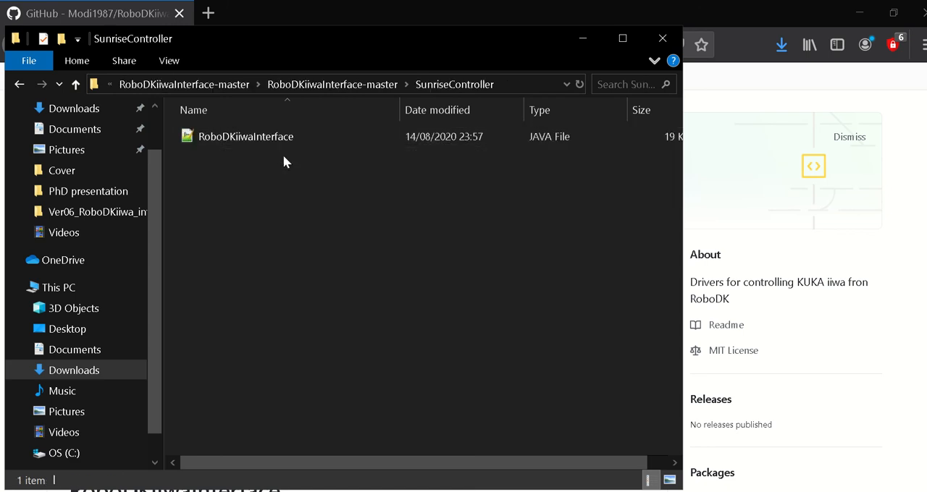
click(245, 137)
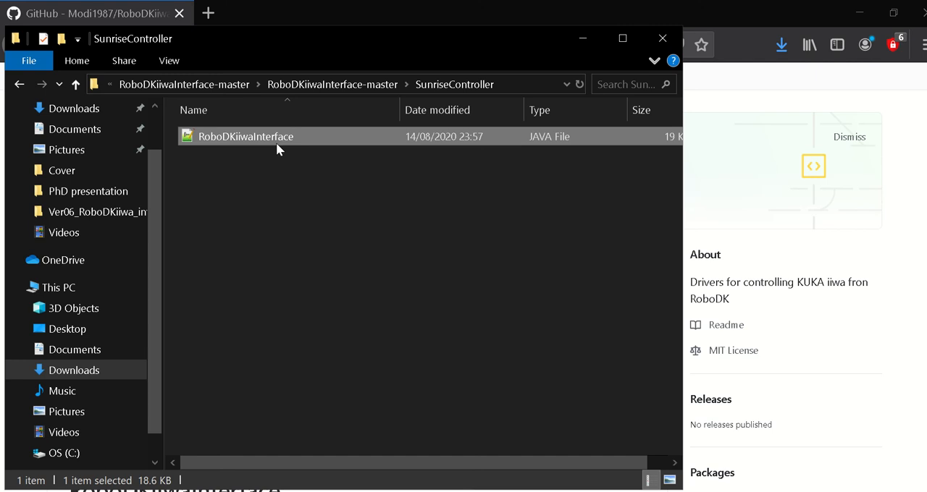
mouse_move(511, 377)
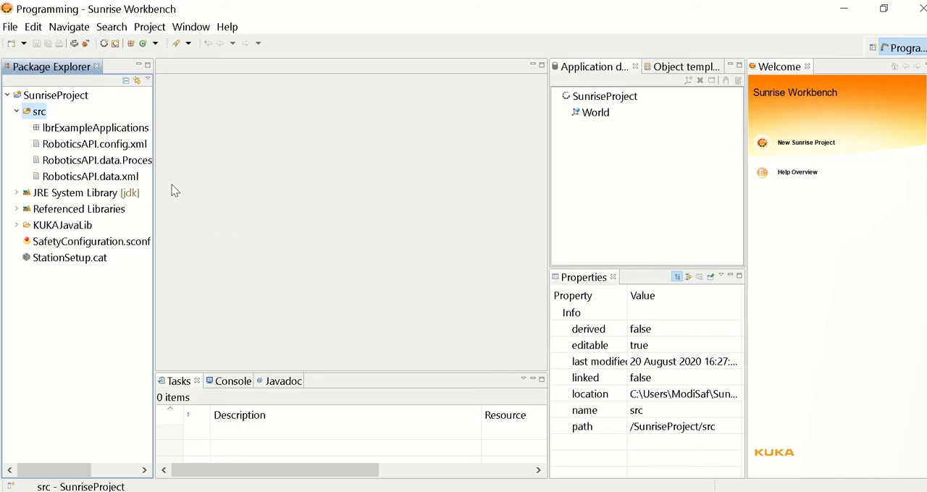
Bring up RoboDKiiwaInterface.java from lbrExampleApplications in the editor.
click(96, 127)
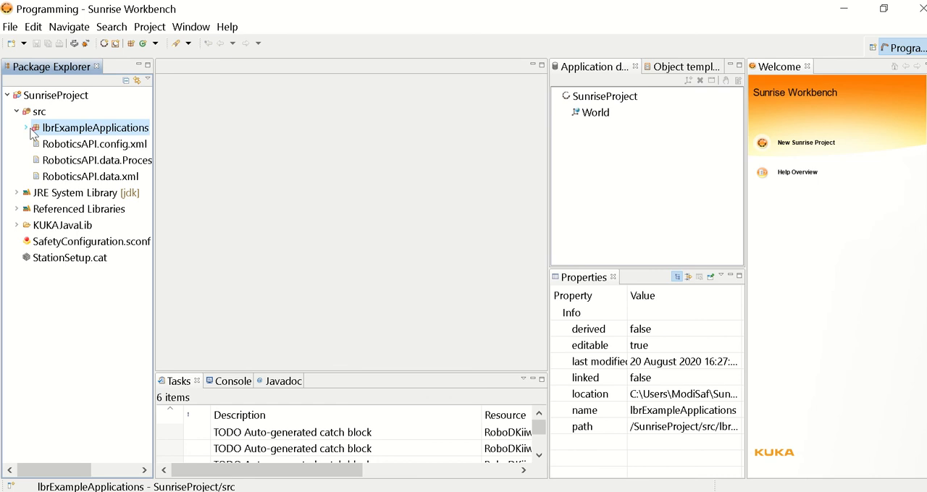
click(25, 128)
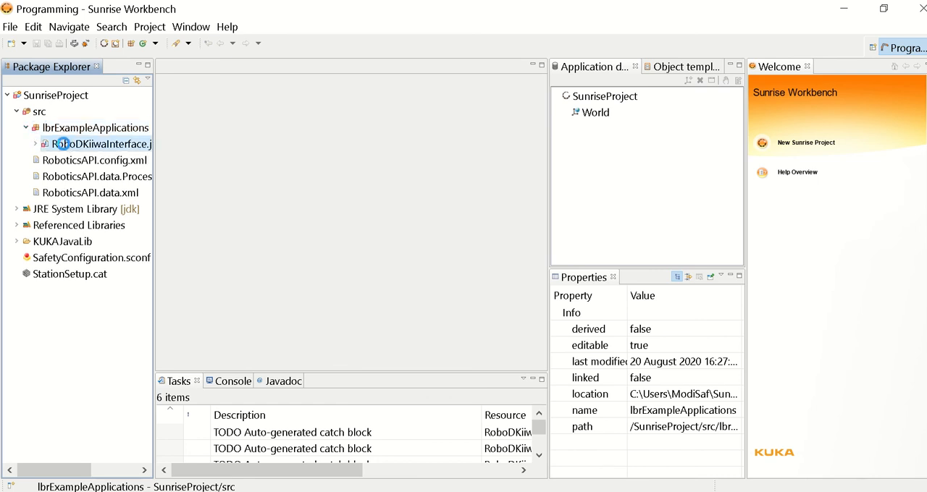
double_click(101, 144)
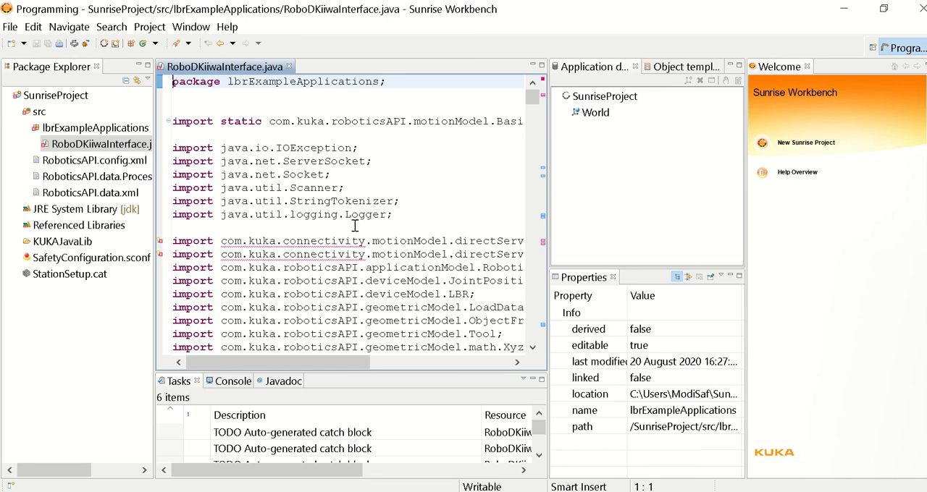
mouse_move(340, 245)
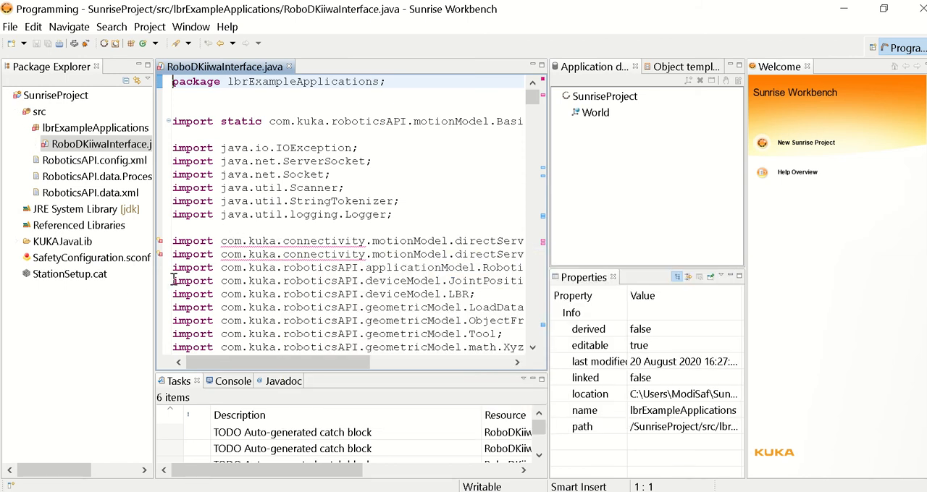
click(70, 274)
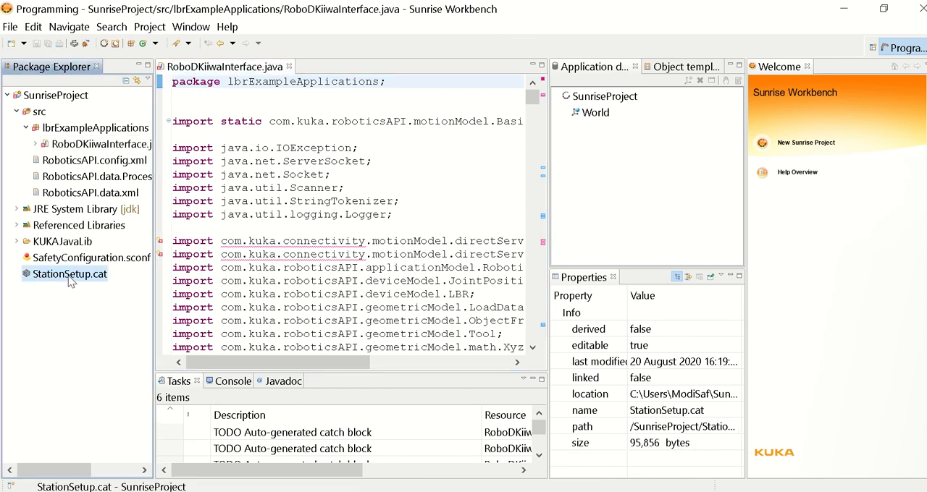
Mark Direct Servo Motion Extension for install in StationSetup.cat's software list and save.
double_click(70, 273)
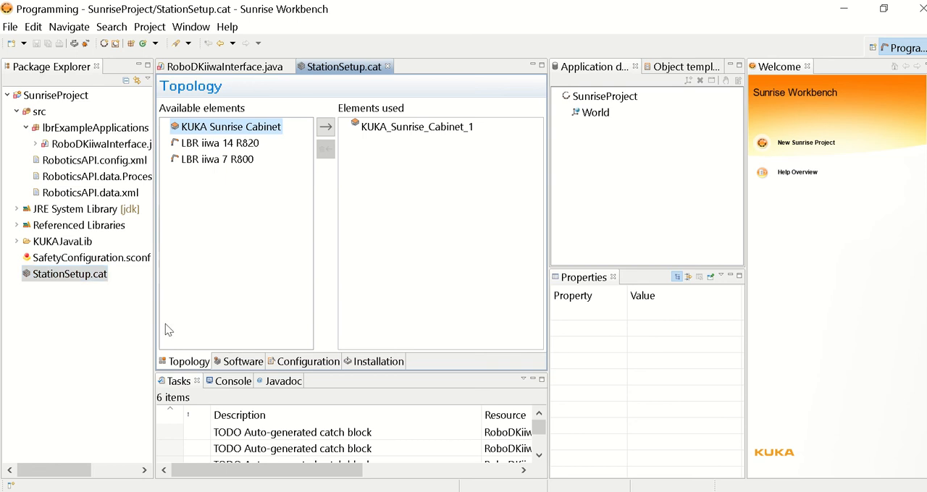
click(243, 361)
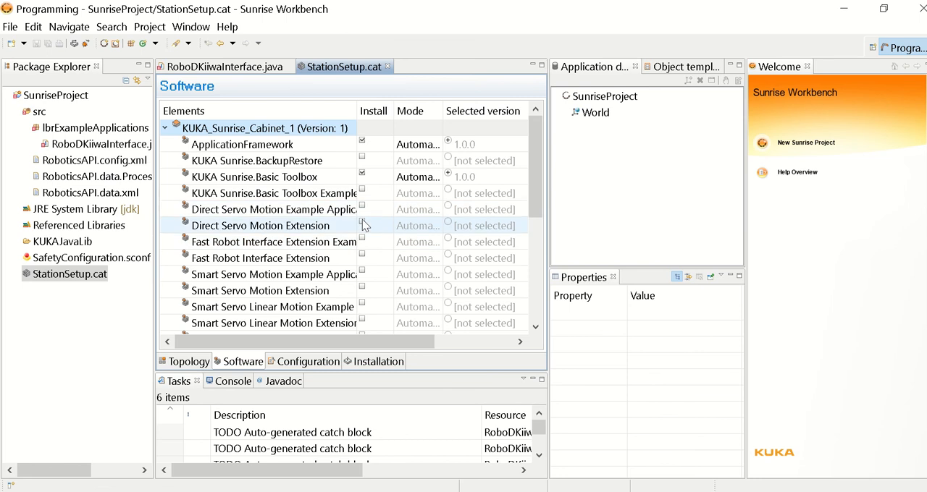
click(361, 225)
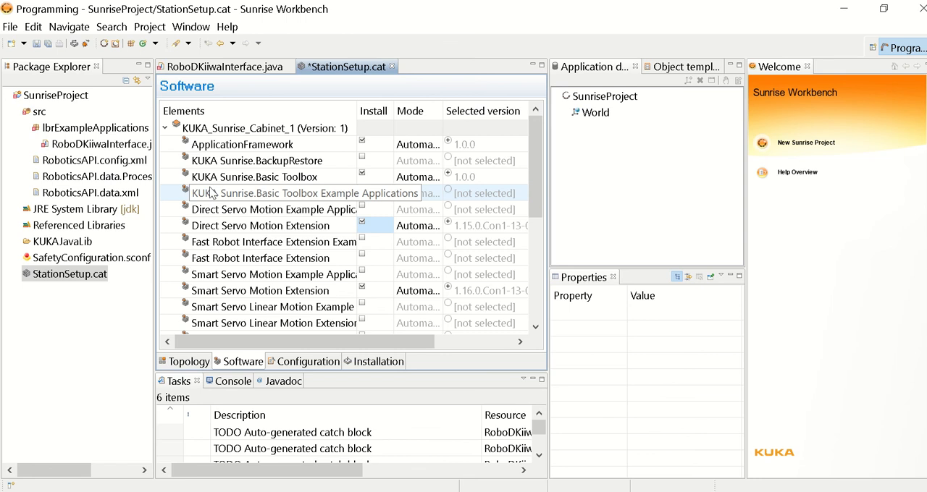
click(11, 27)
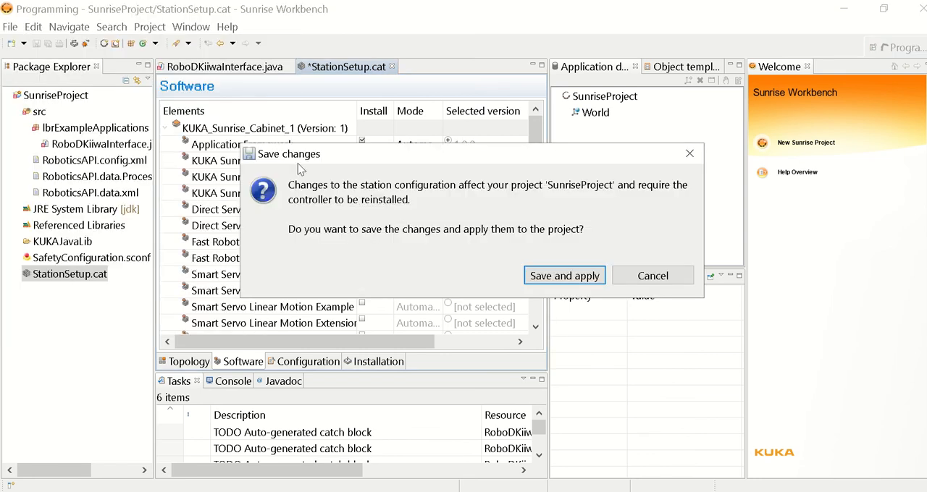
Confirm Save and apply for the station configuration and expand the src folder.
click(564, 275)
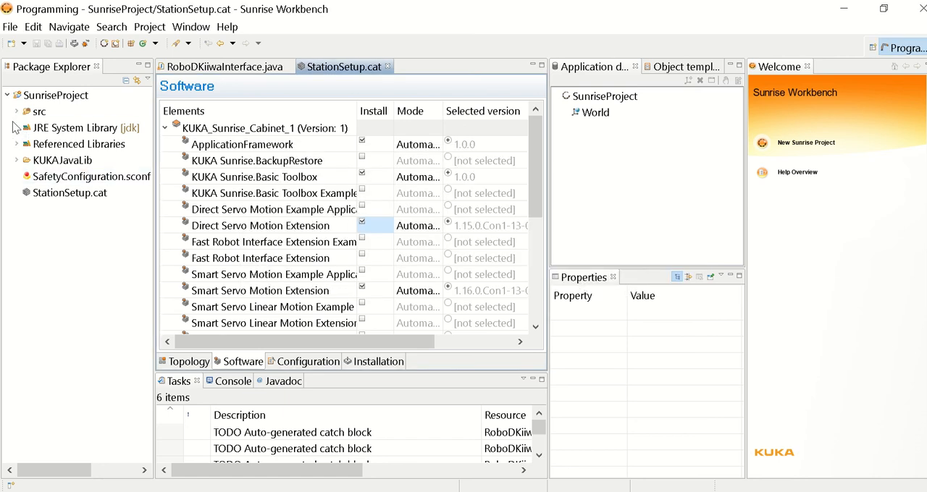
click(17, 112)
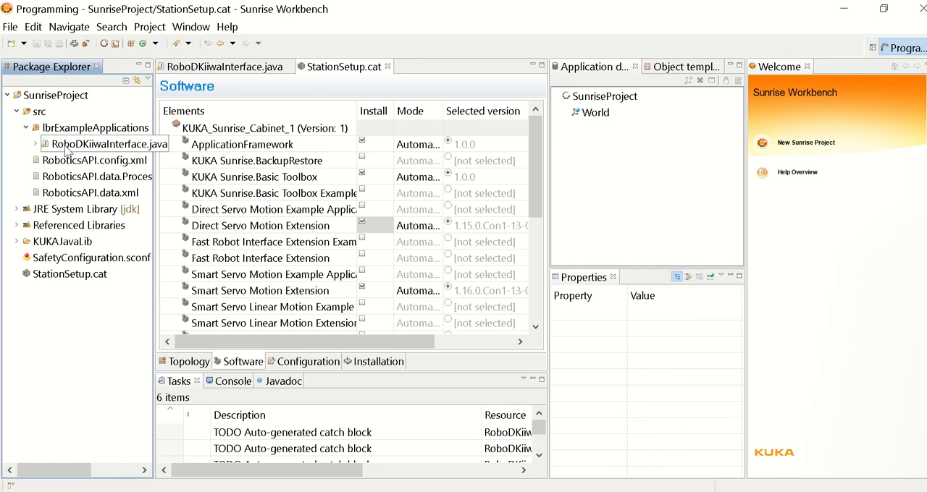
mouse_move(74, 43)
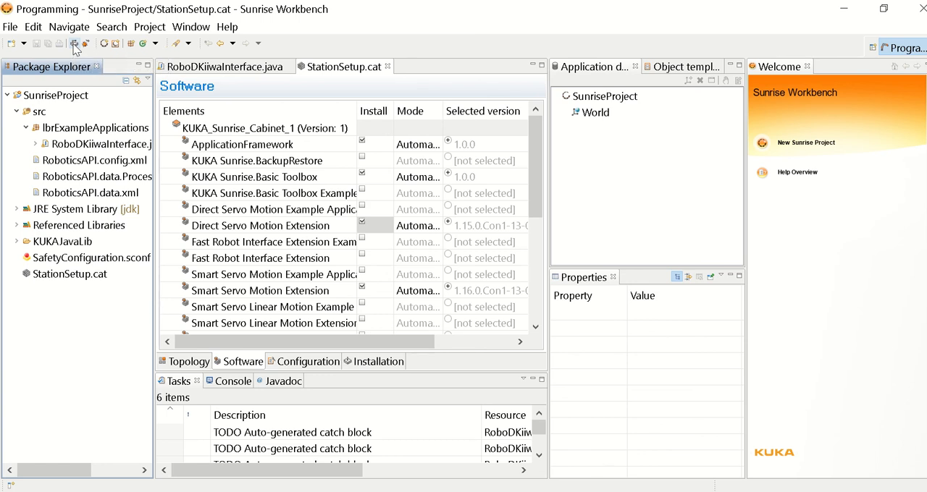
mouse_move(74, 44)
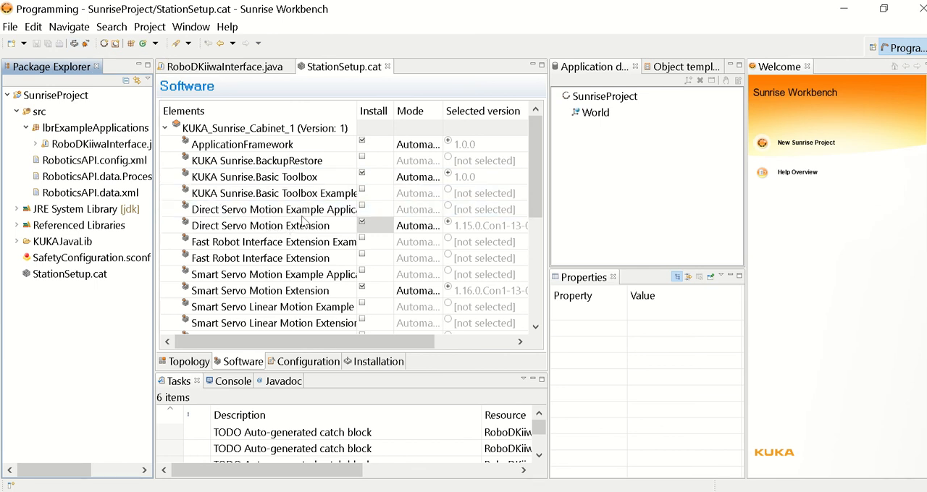
click(253, 177)
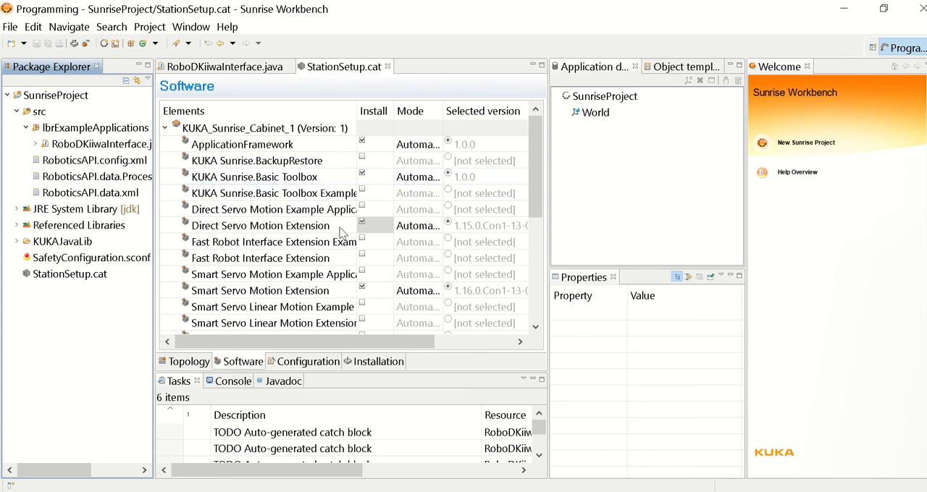
click(274, 209)
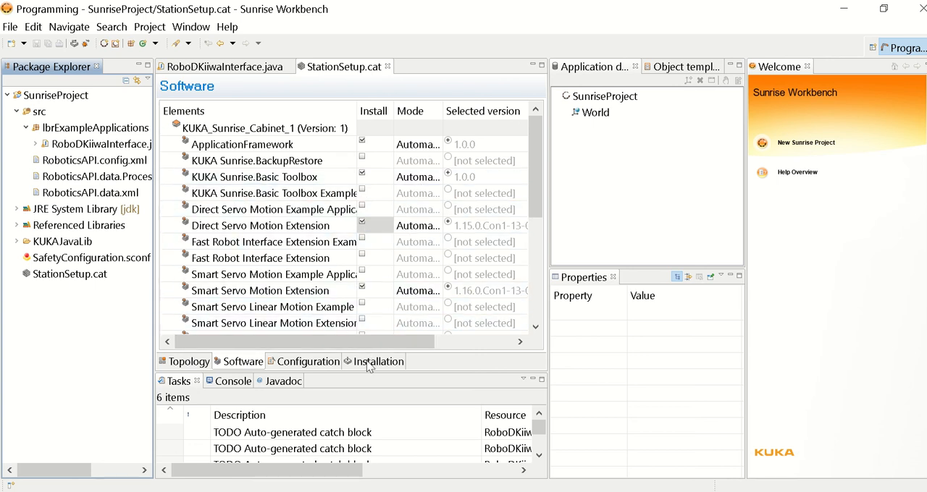
Check StationSetup's Installation page, then refocus RoboDKiiwaInterface.java with its imports error-free.
click(374, 362)
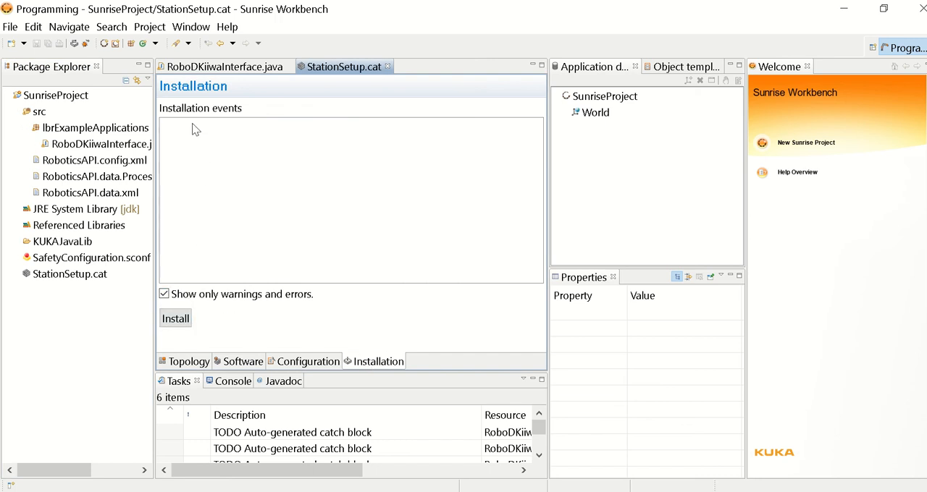
mouse_move(300, 147)
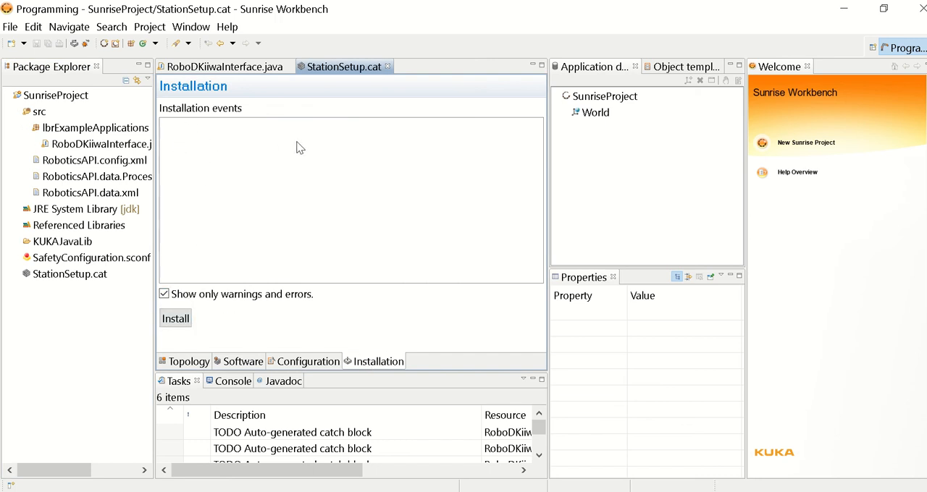
mouse_move(200, 133)
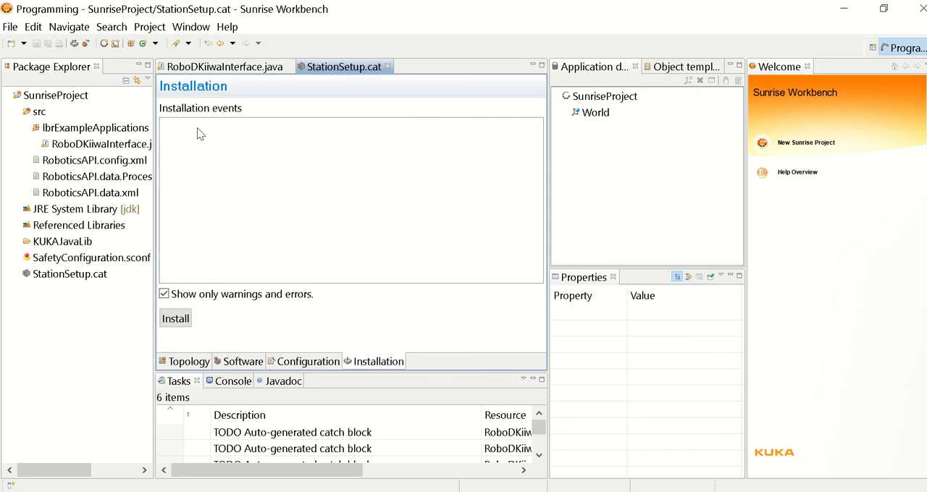
mouse_move(239, 144)
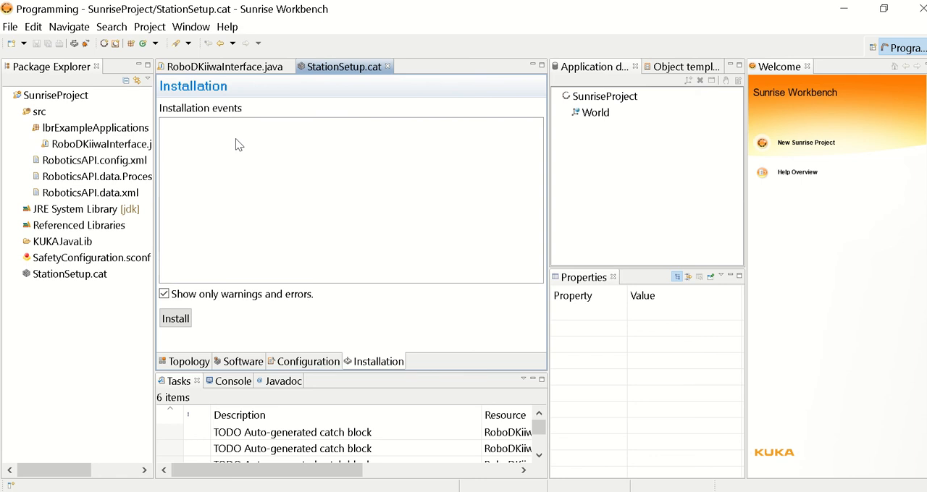
mouse_move(247, 149)
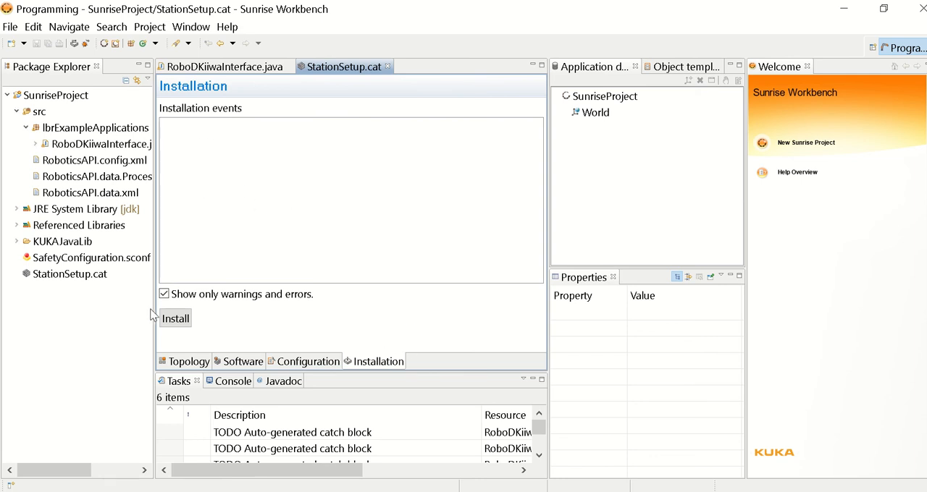
click(105, 145)
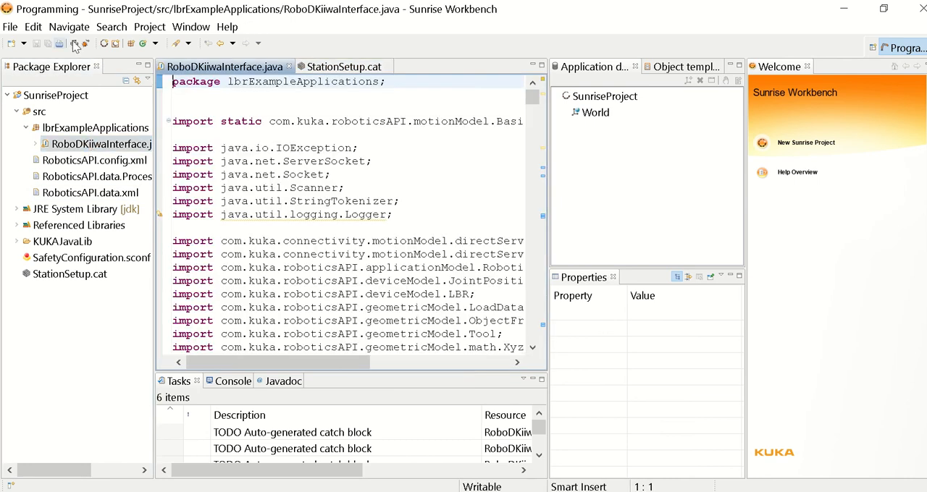
click(102, 144)
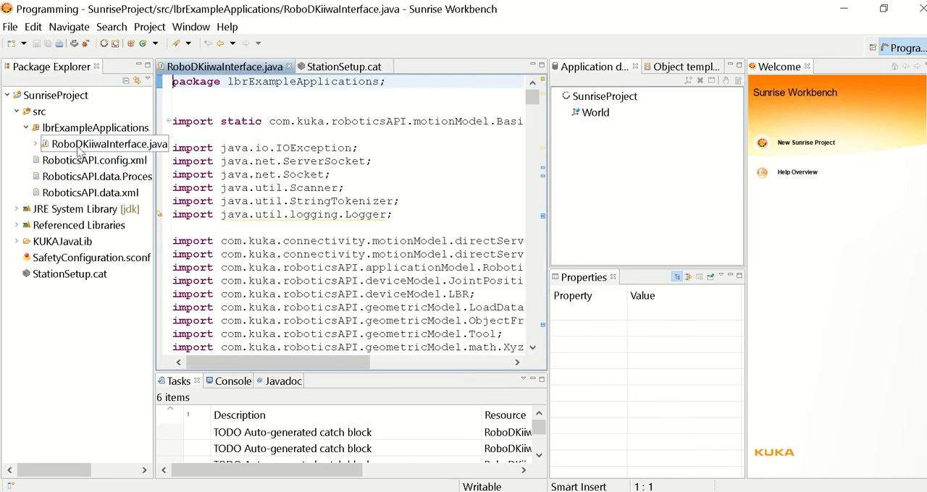